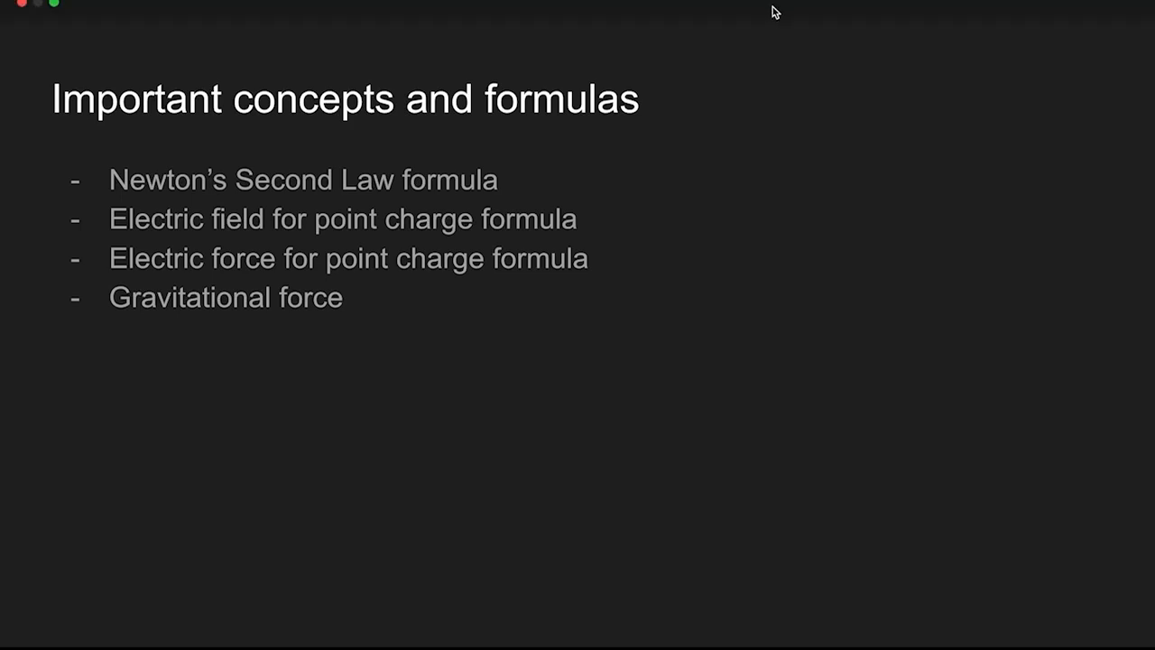
mouse_move(766, 25)
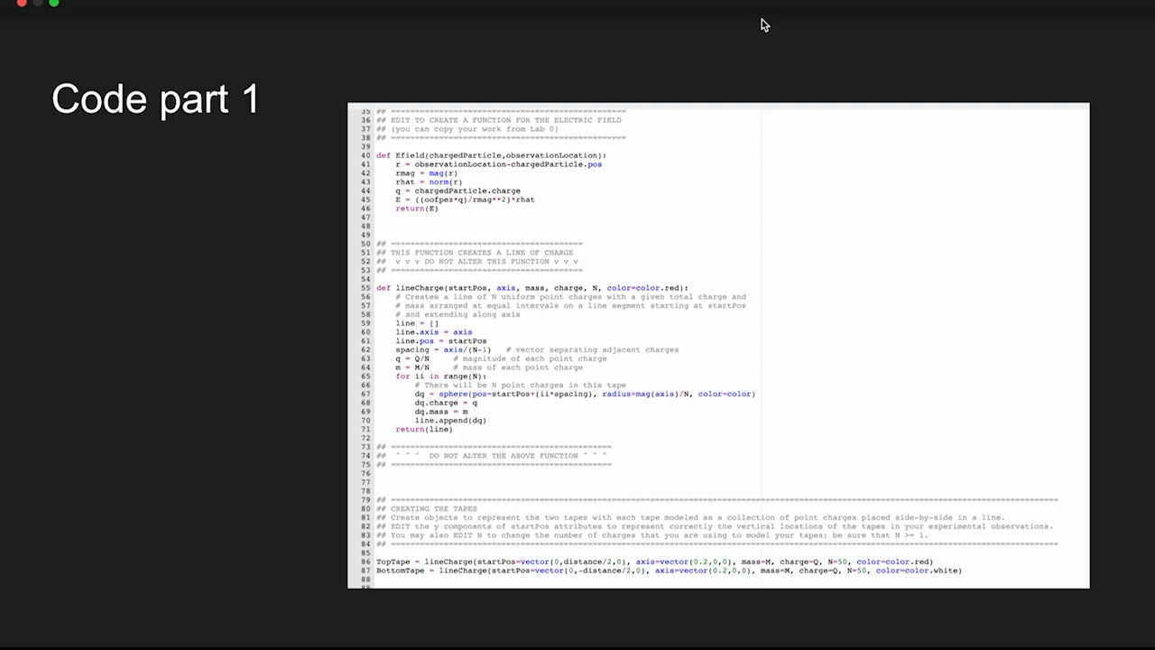
mouse_move(508, 171)
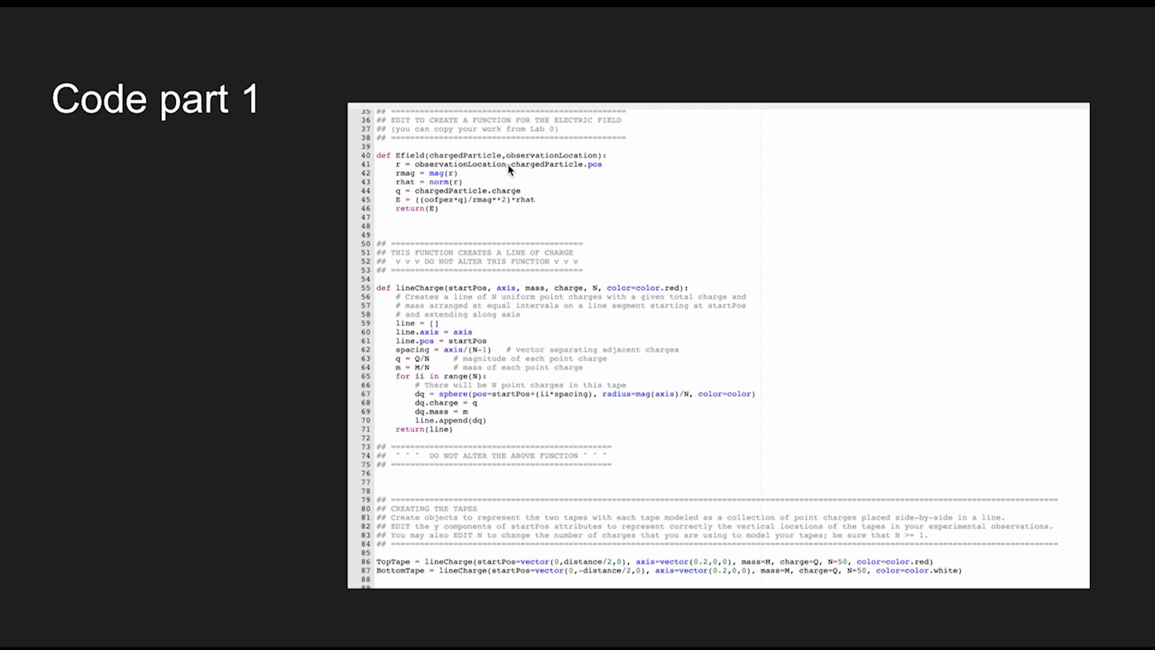
mouse_move(475, 247)
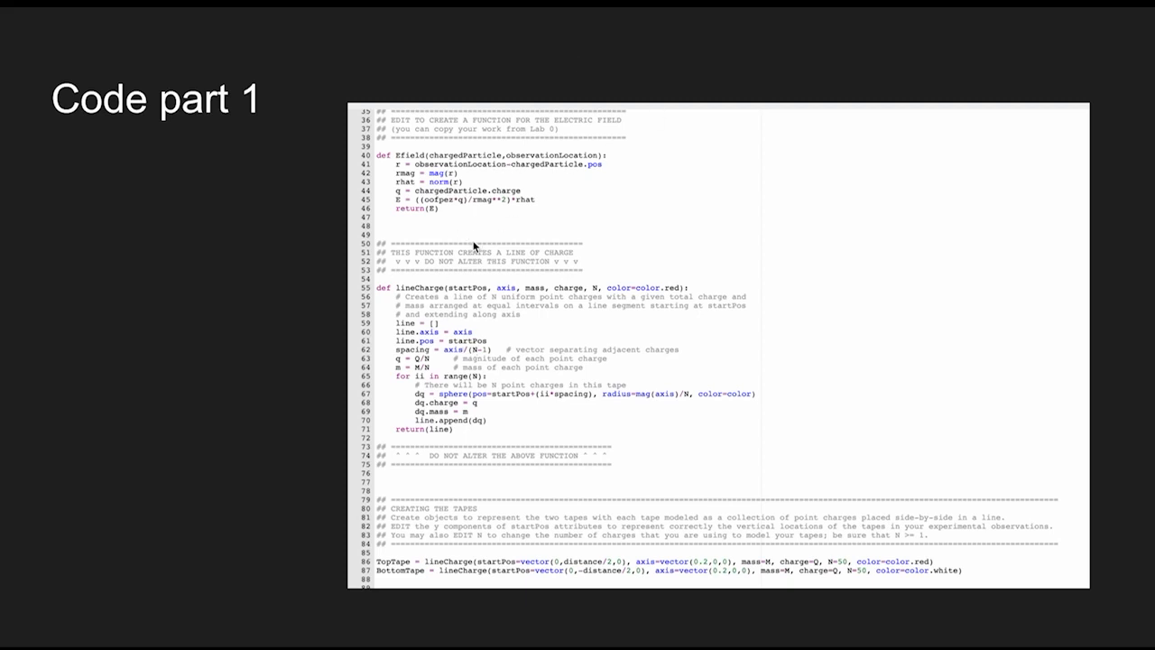
mouse_move(532, 169)
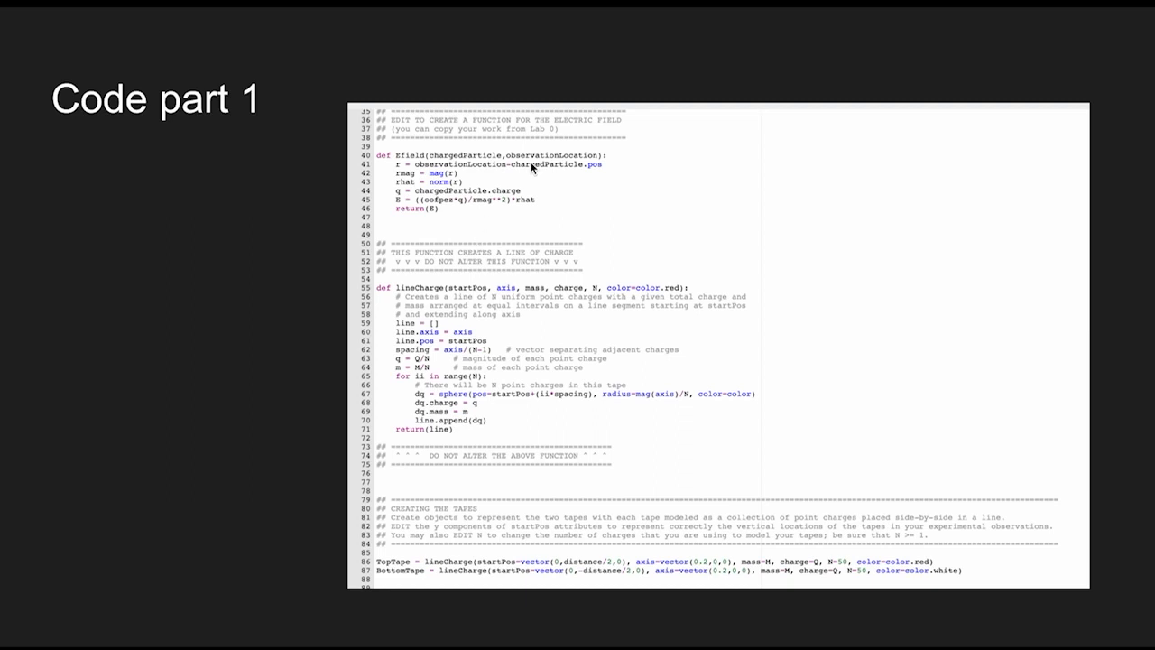
mouse_move(492, 190)
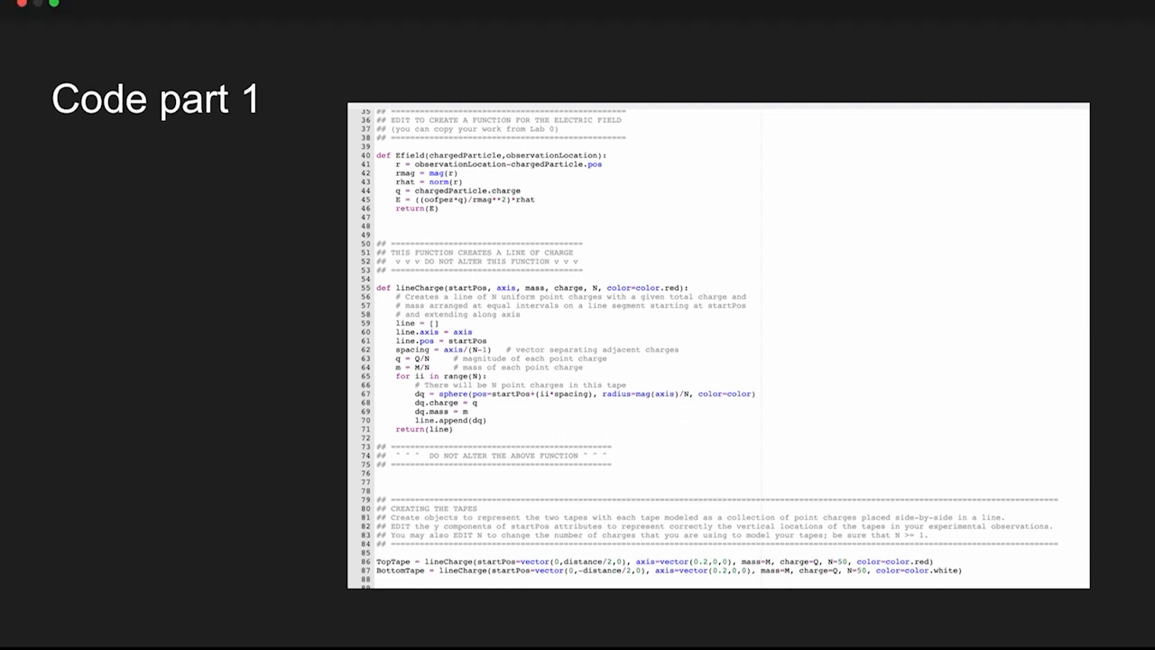
mouse_move(579, 244)
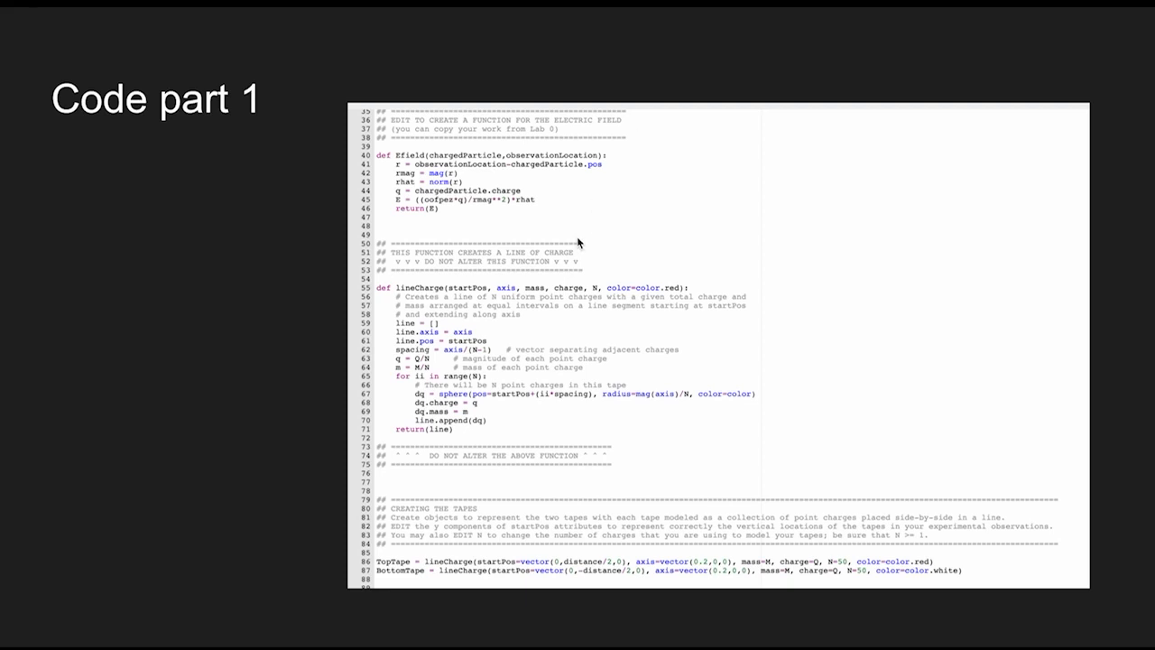
mouse_move(738, 133)
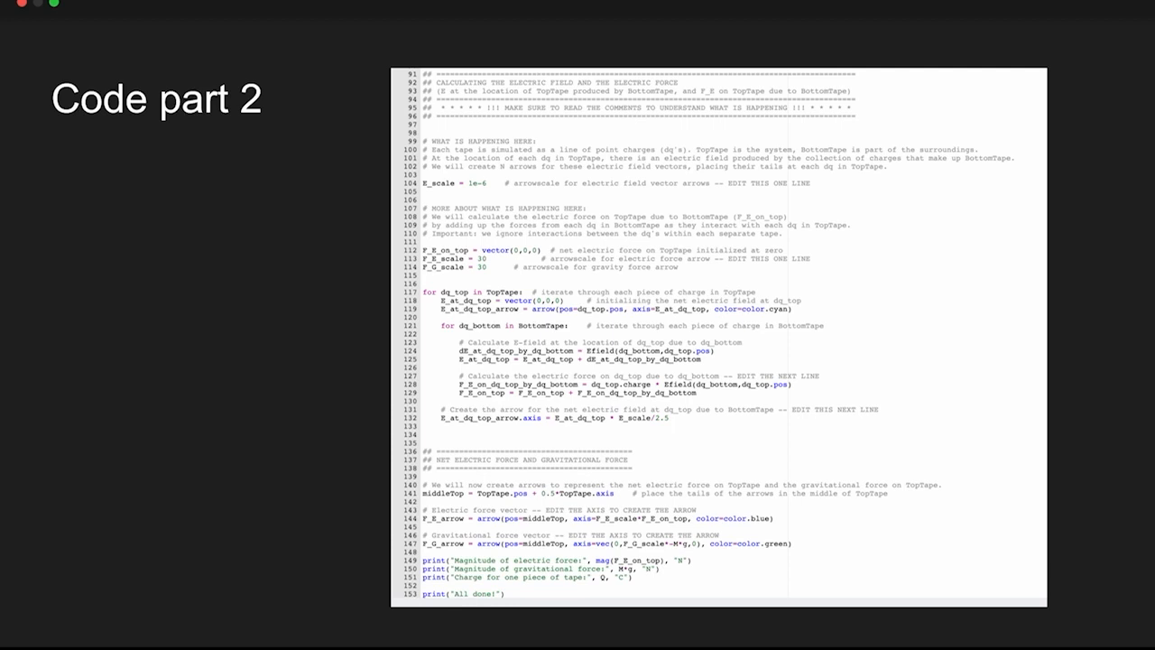
mouse_move(806, 3)
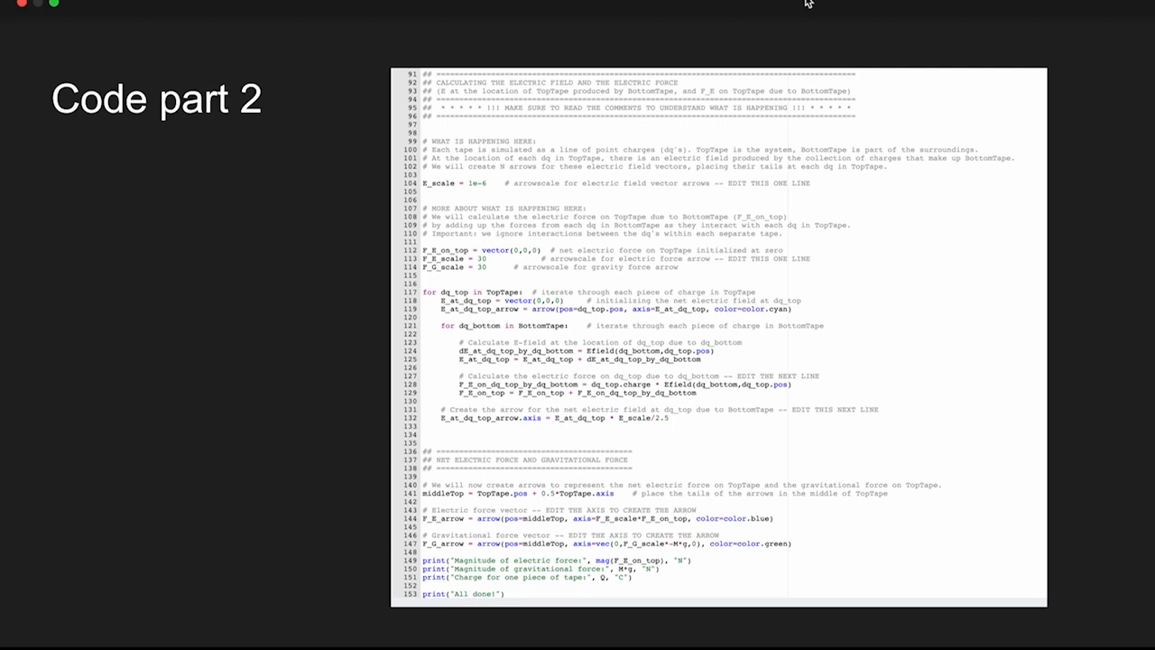
mouse_move(632, 257)
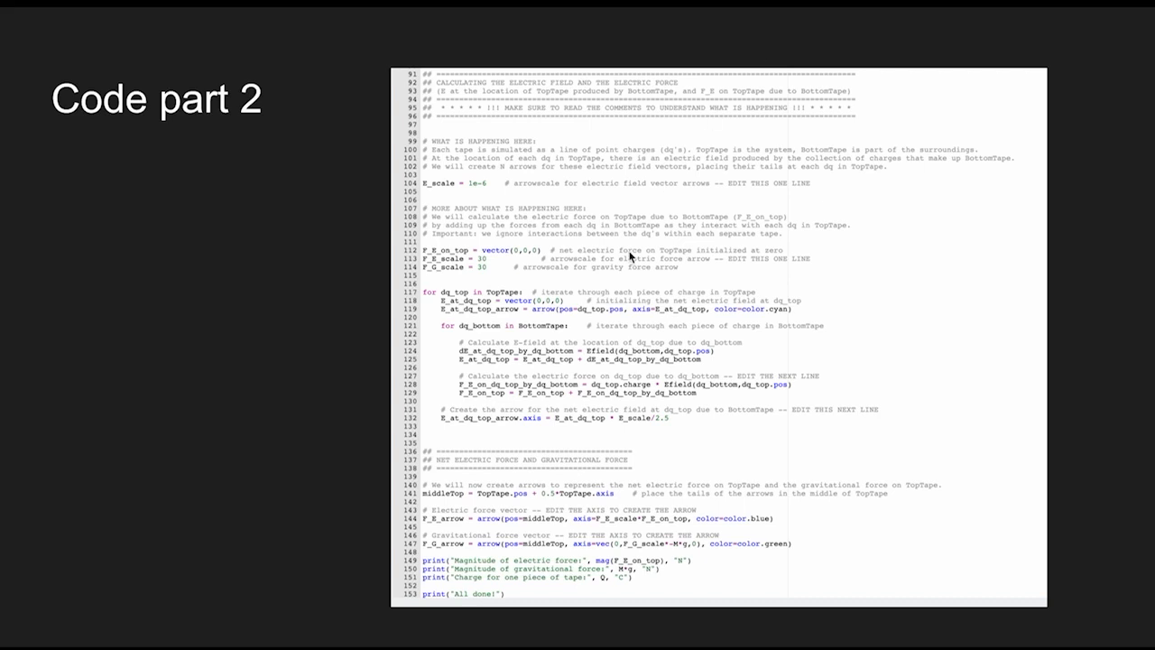